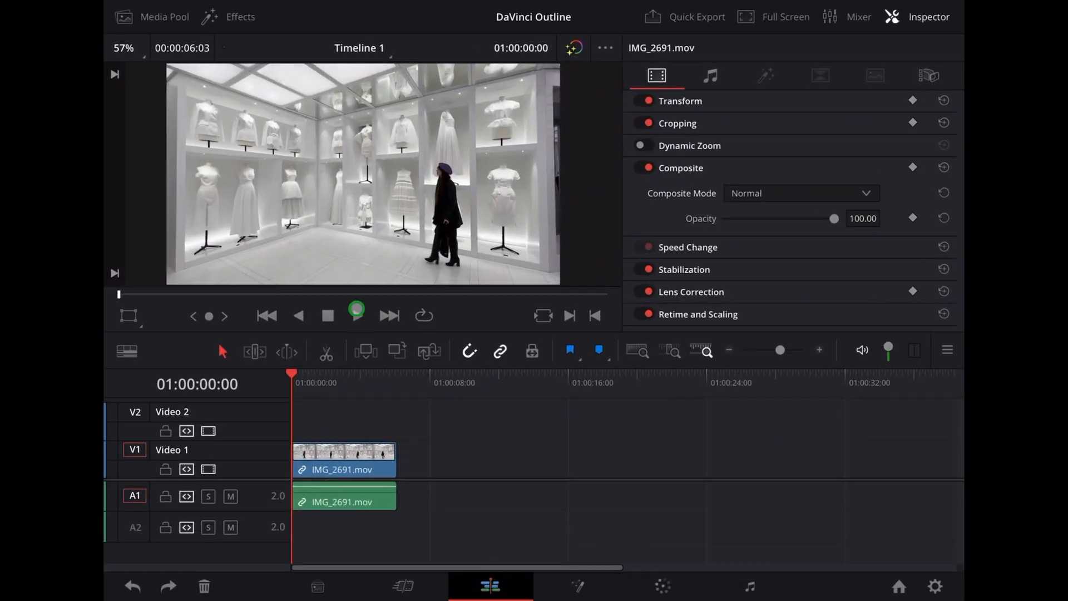
- Preview the gallery clip, return to the timeline start, and duplicate it onto Video 2 with audio on A2
left_click(356, 315)
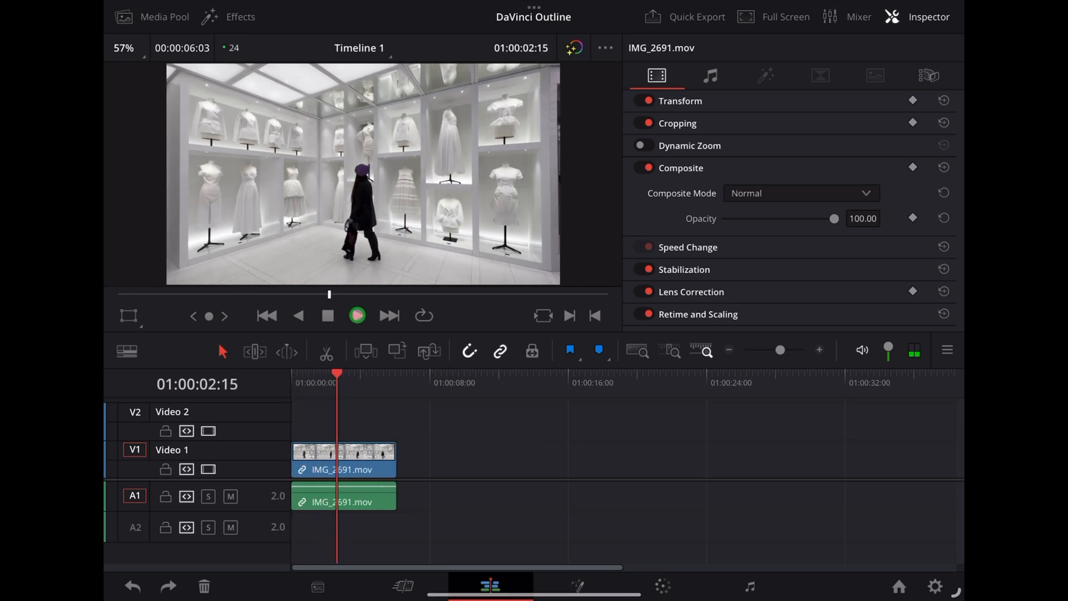
left_click(357, 315)
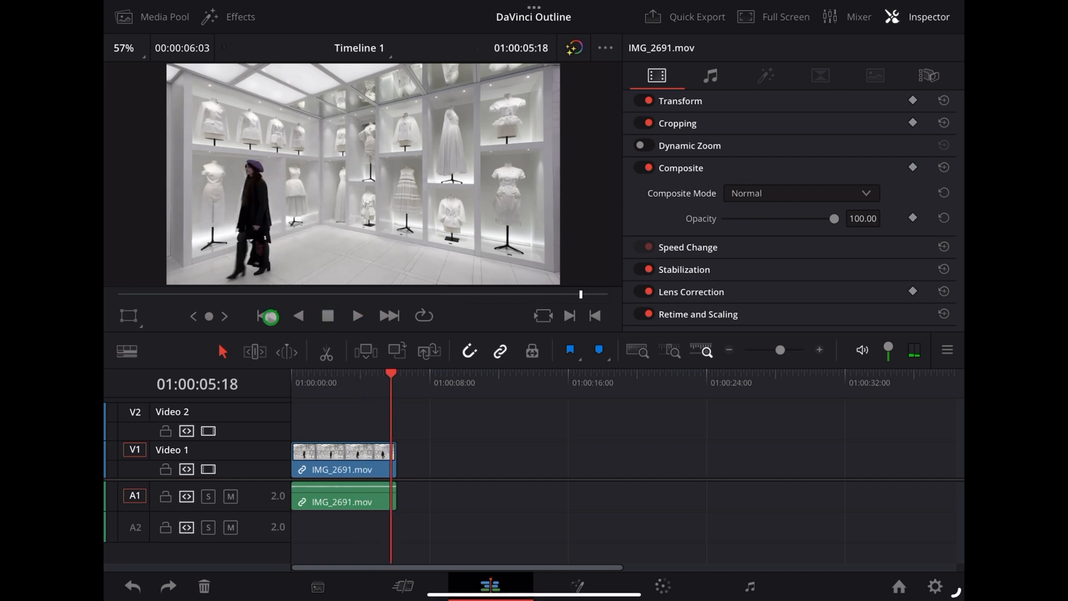
left_click(594, 315)
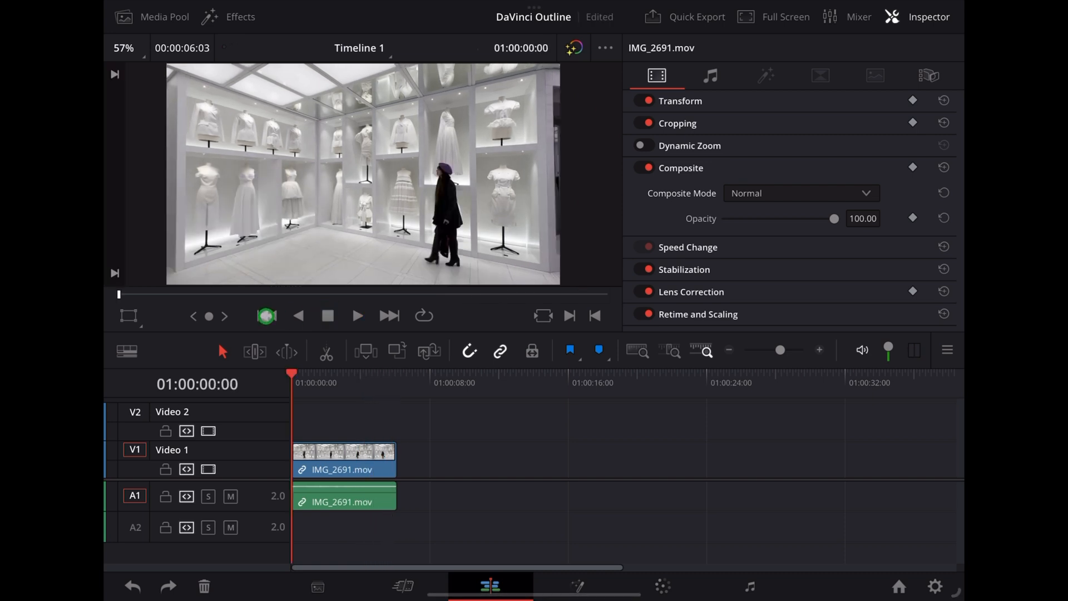
left_click(344, 456)
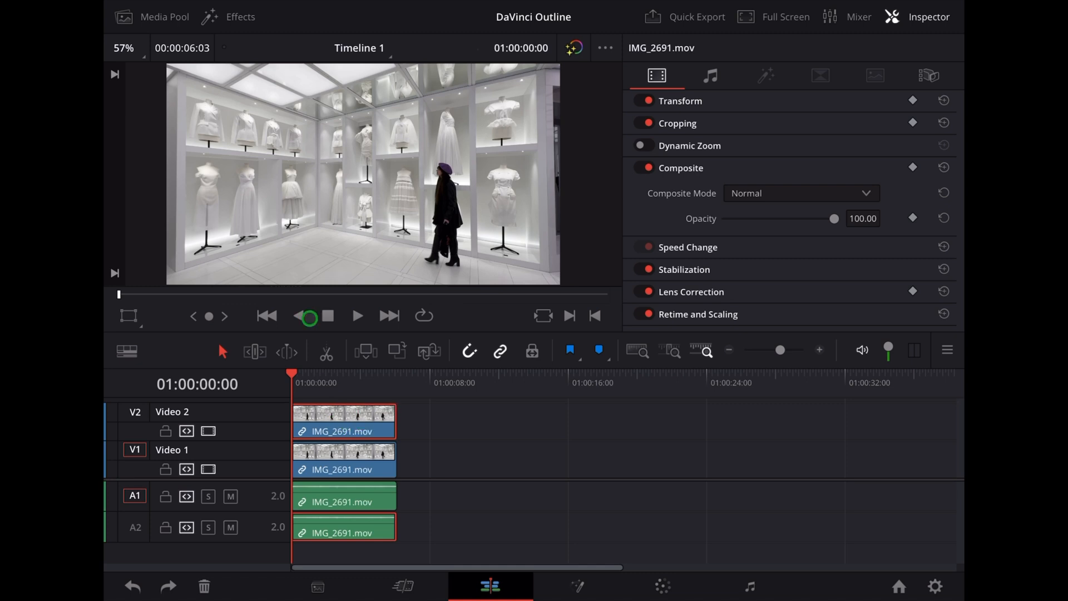
- Apply Edge Detect from Resolve FX Stylize to the Video 2 clip and bring up its Inspector
left_click(226, 17)
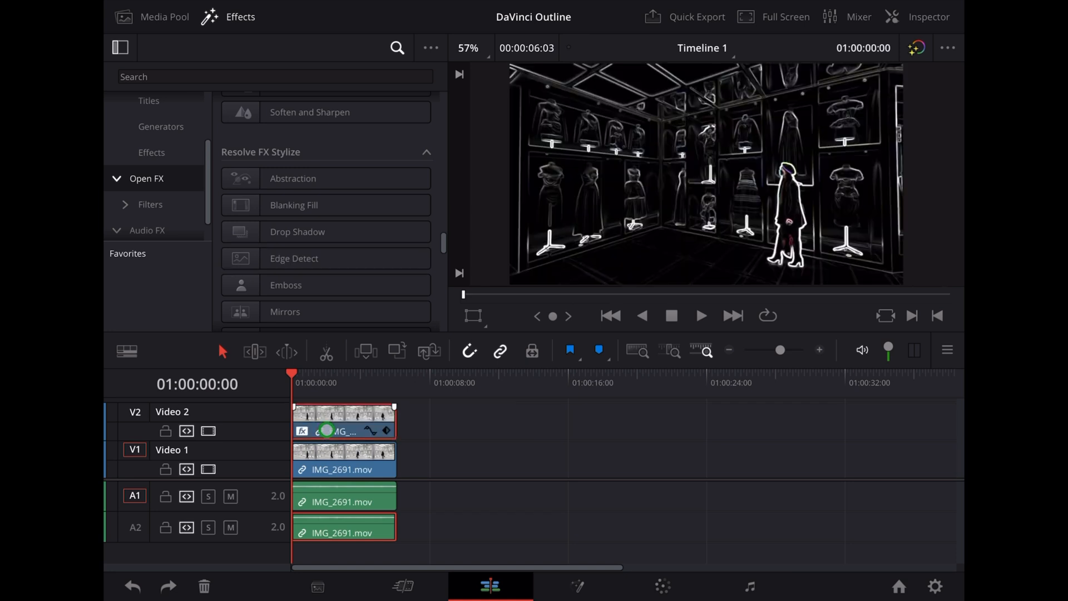
mouse_move(623, 221)
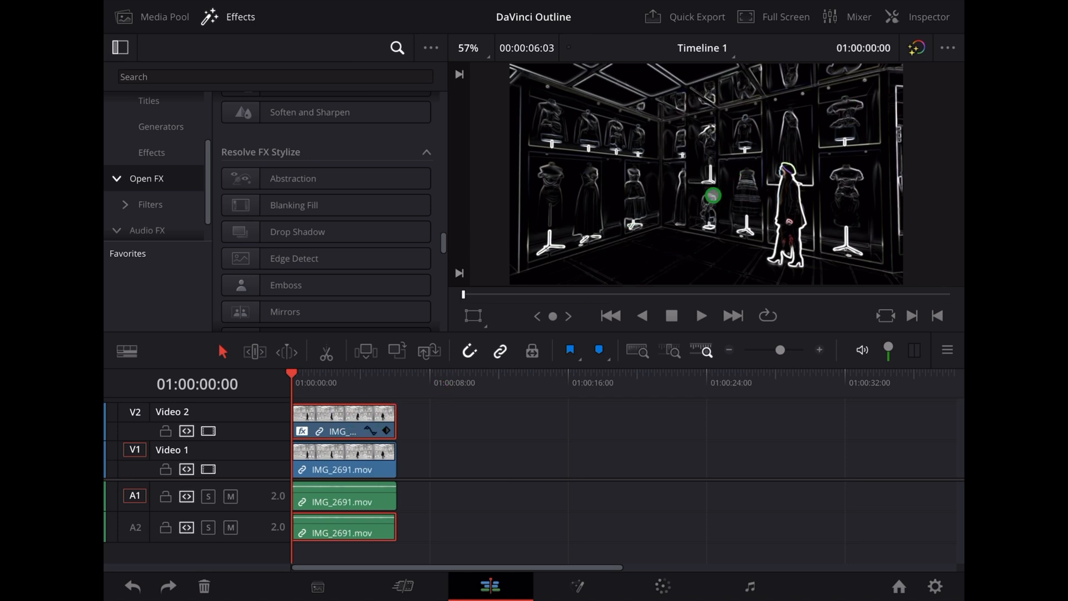
left_click(927, 17)
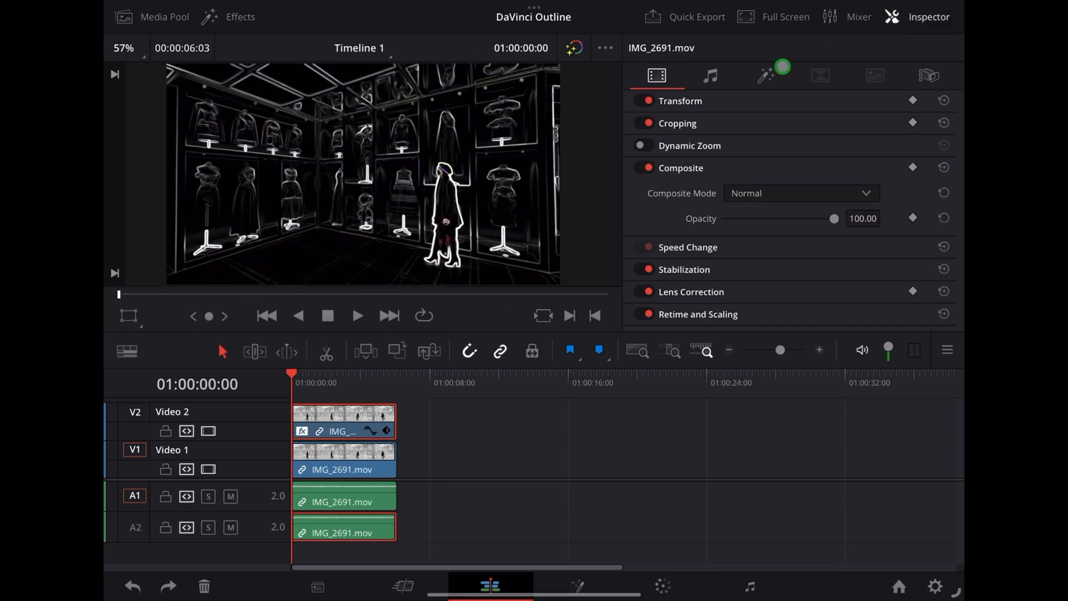
- Raise Edge Detect edge width to 0.227 and brightness to 3.125 in the Open FX settings
left_click(765, 76)
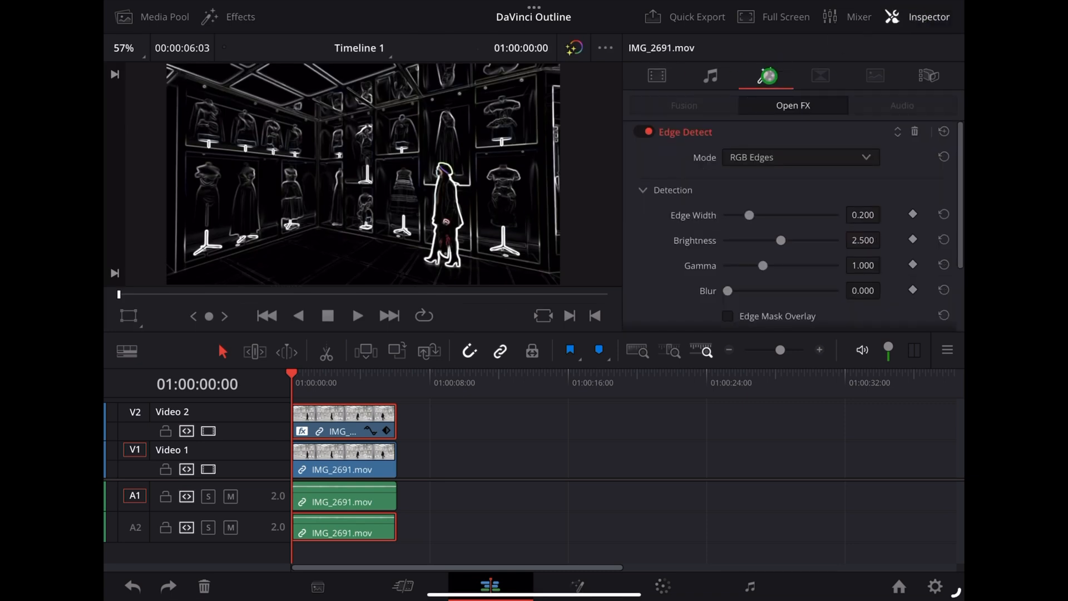
left_click(748, 215)
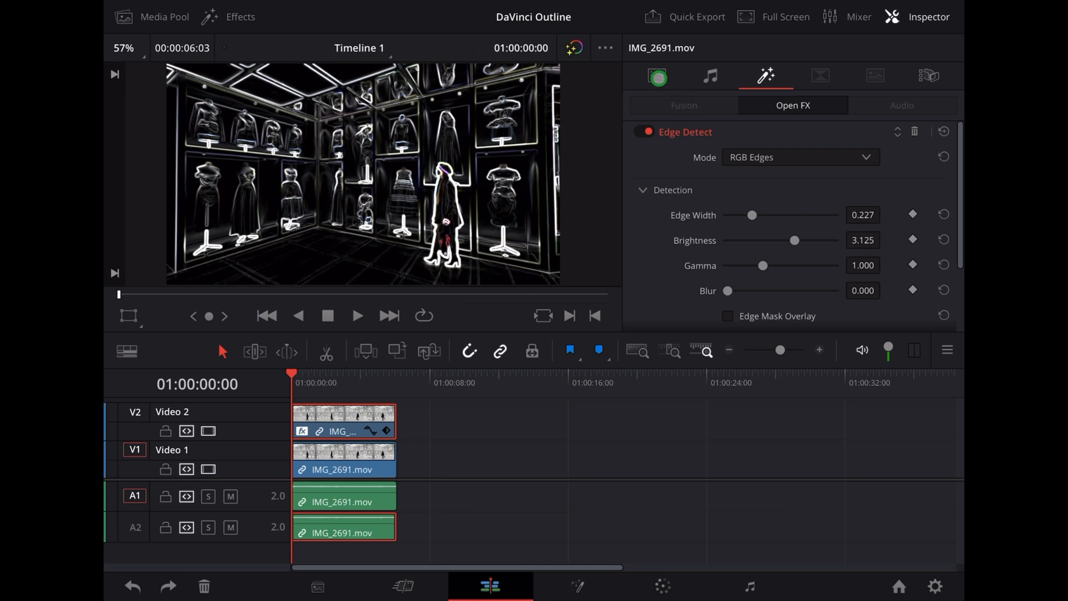
left_click(657, 75)
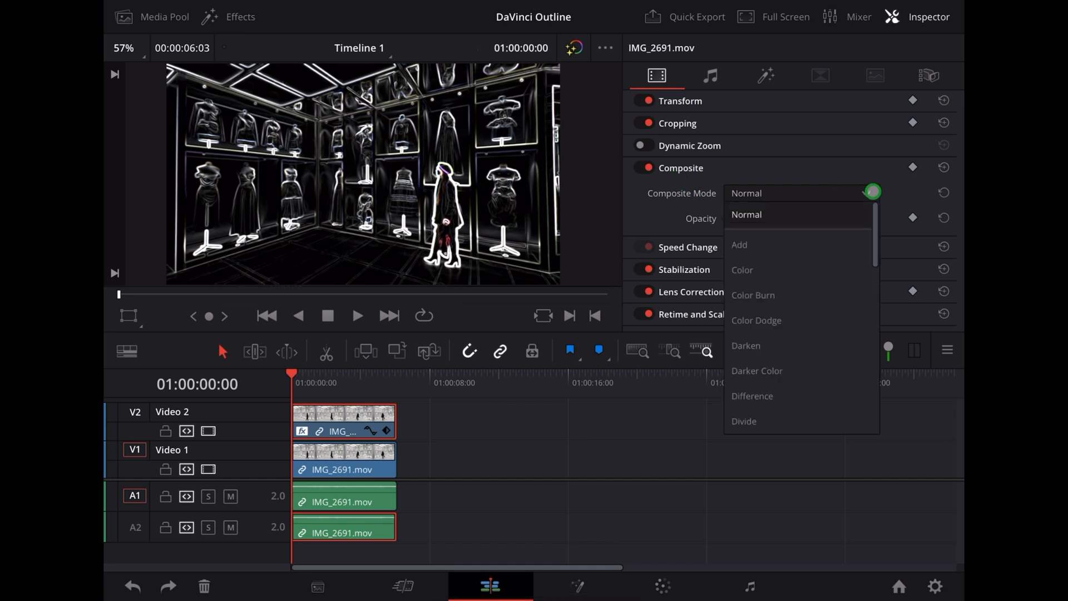
- Set the Video 2 clip's composite mode to Add and preview the glowing overlay
left_click(739, 243)
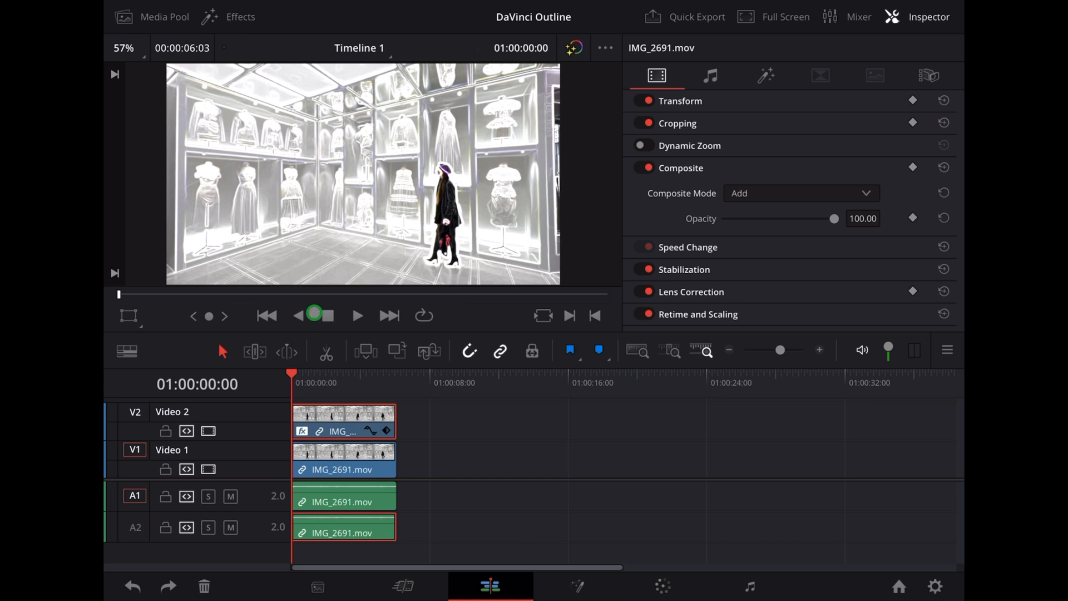
left_click(357, 315)
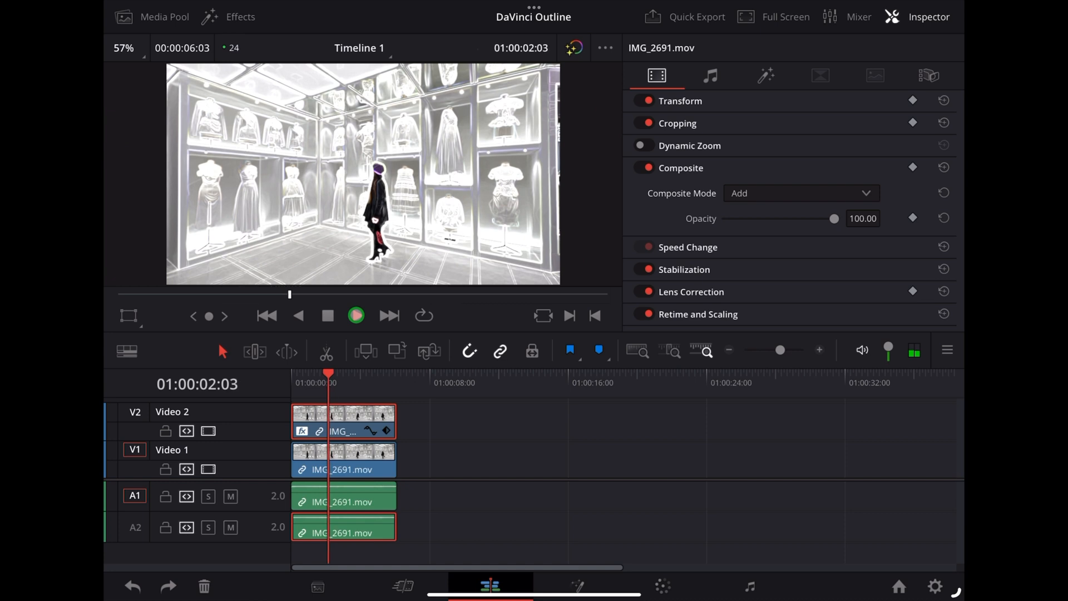
left_click(355, 314)
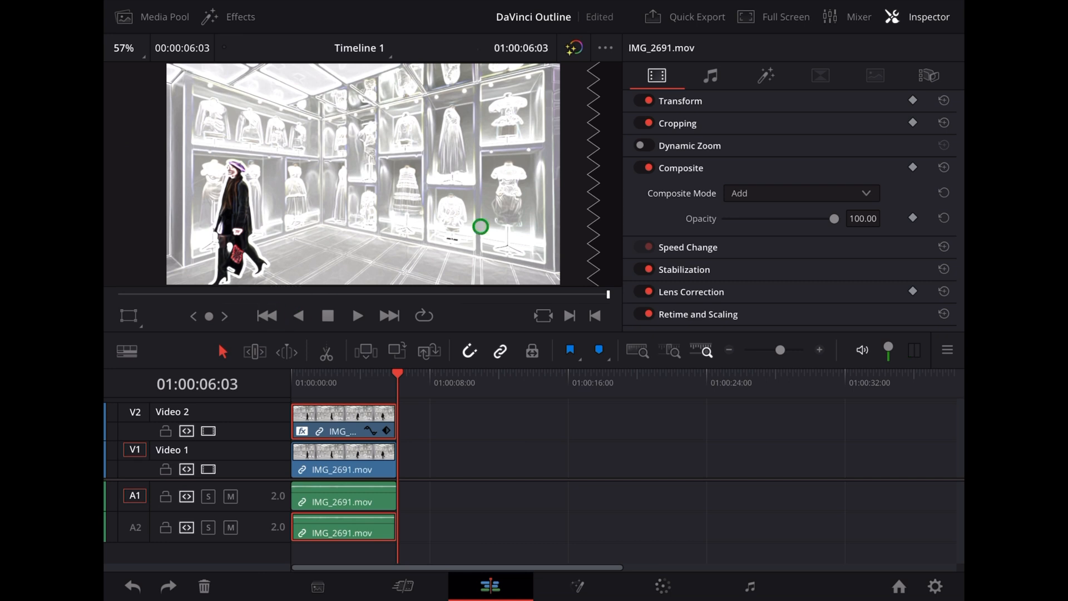
- Lower edge width to 0.133, brightness to 2.813, gamma to 1.051, add a fade-in, and preview
left_click(765, 76)
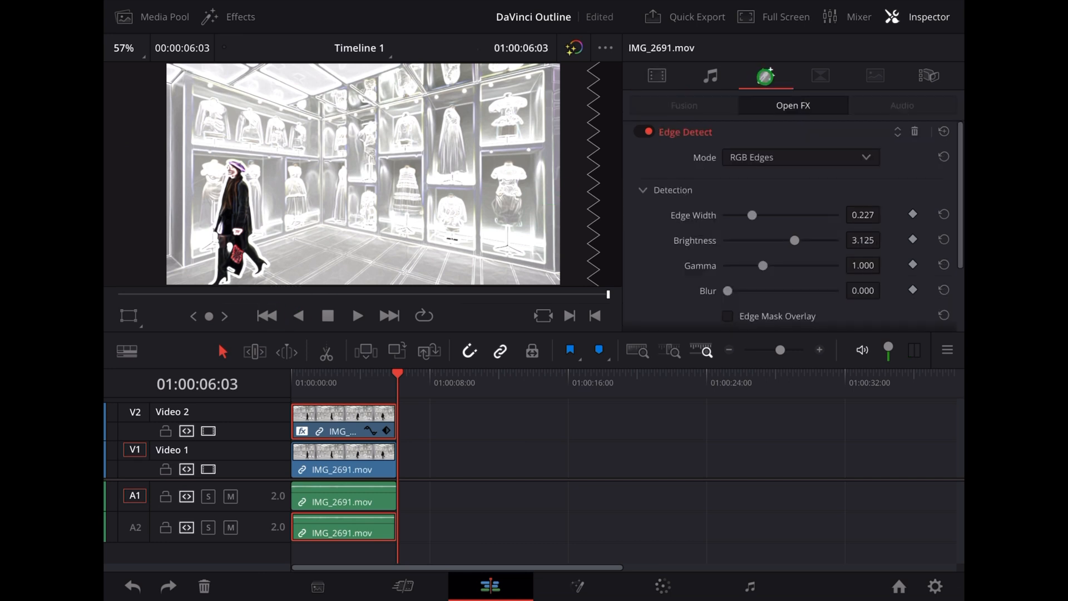
left_click_drag(752, 215, 732, 215)
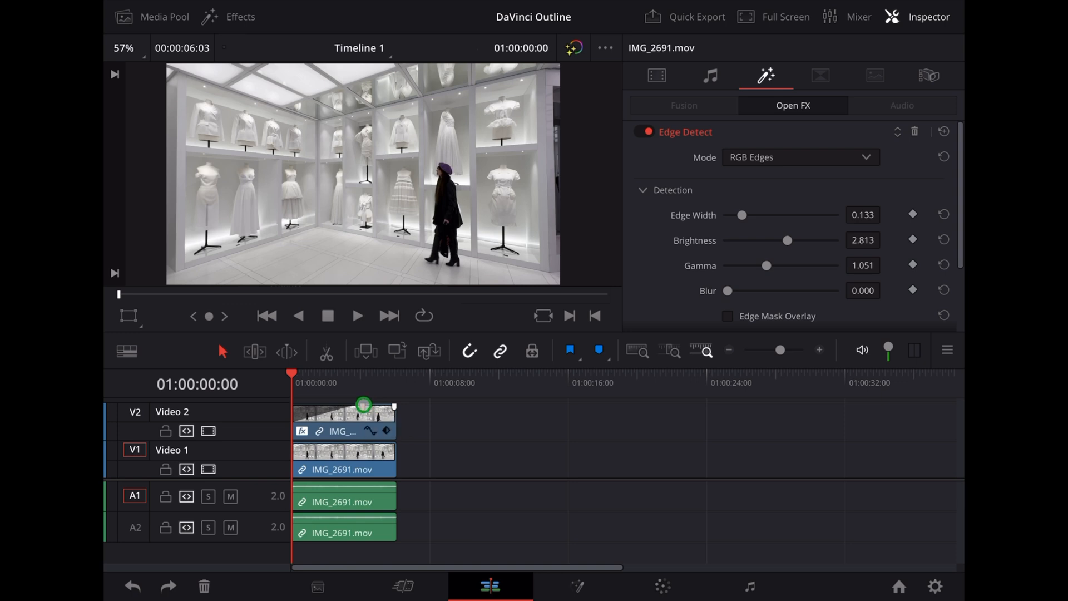
left_click(357, 315)
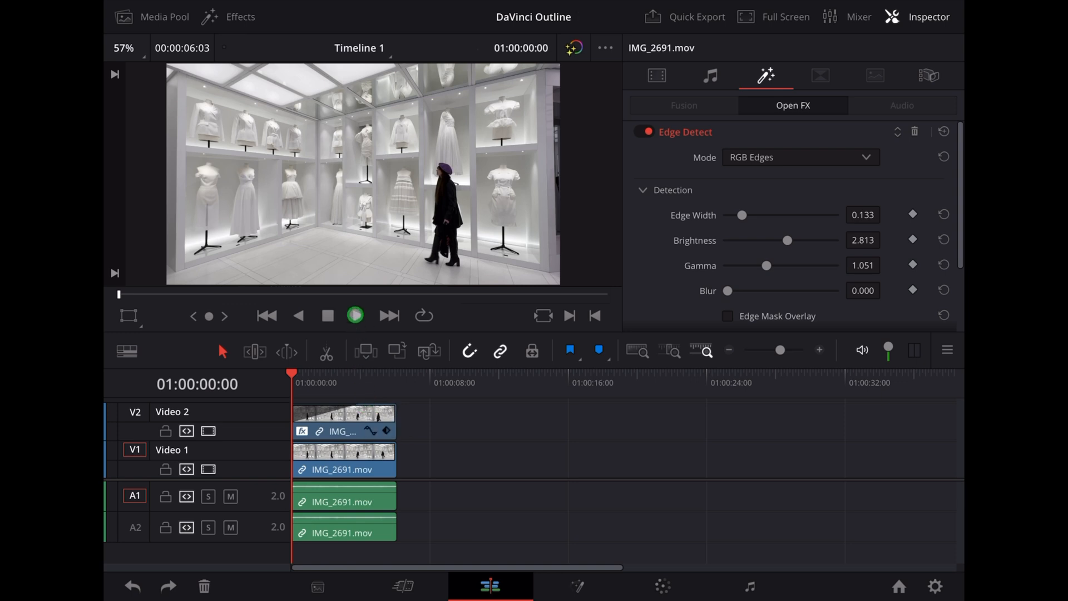
left_click(353, 315)
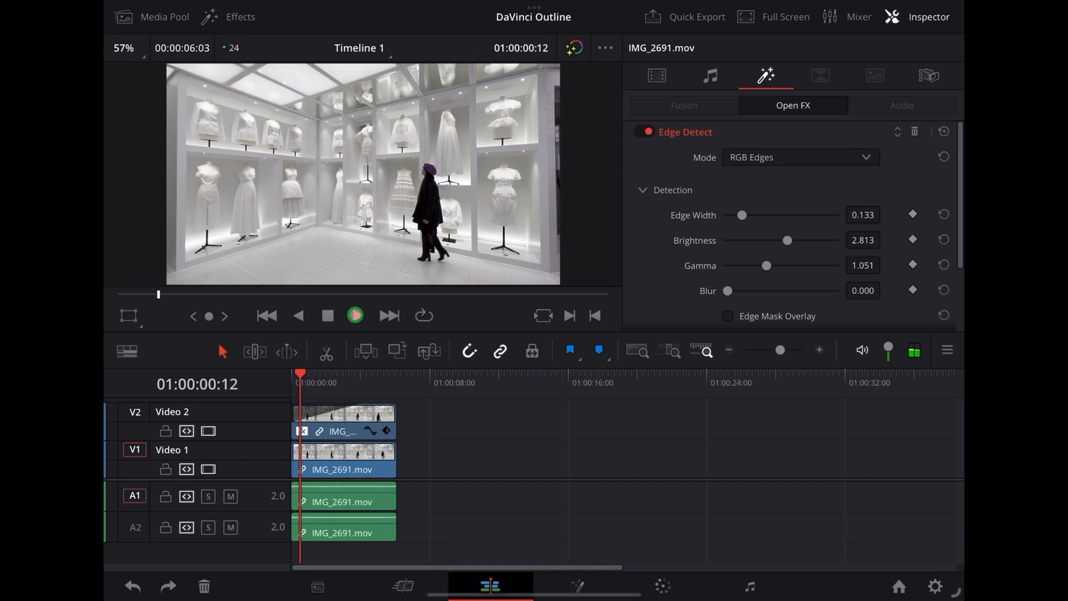